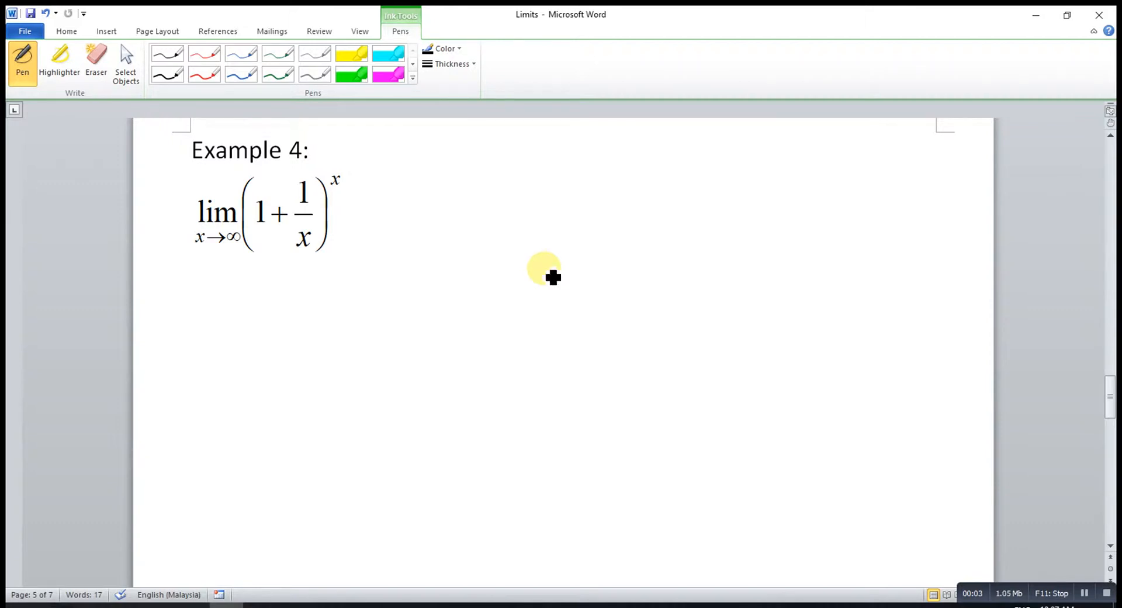
mouse_move(278, 156)
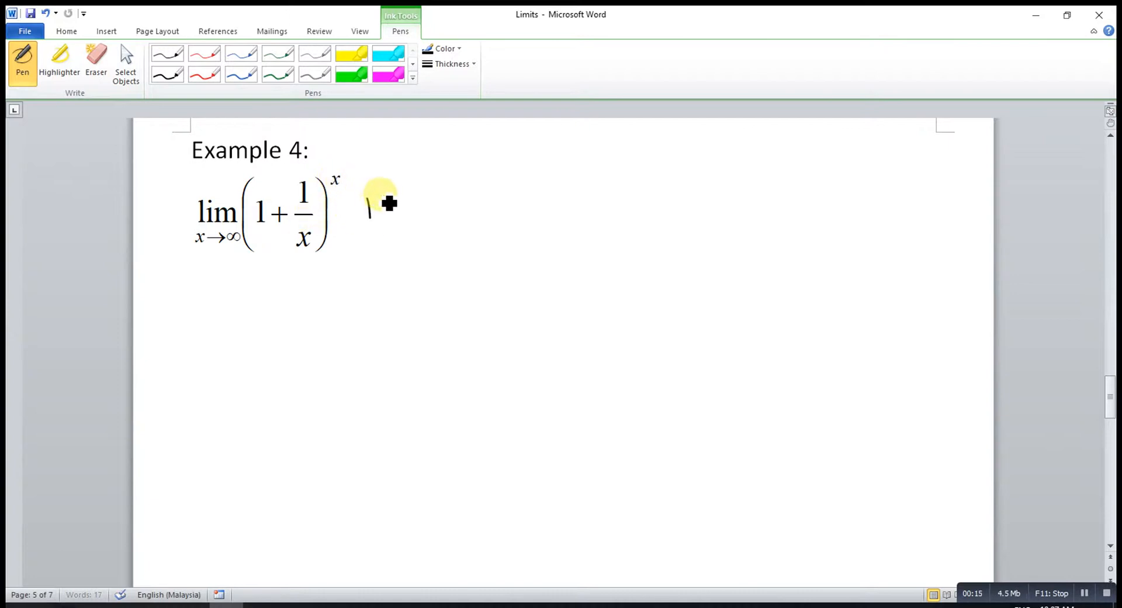
- Handwrite 1^∞ beside the Example 4 limit to mark the indeterminate form
drag(365, 204, 383, 199)
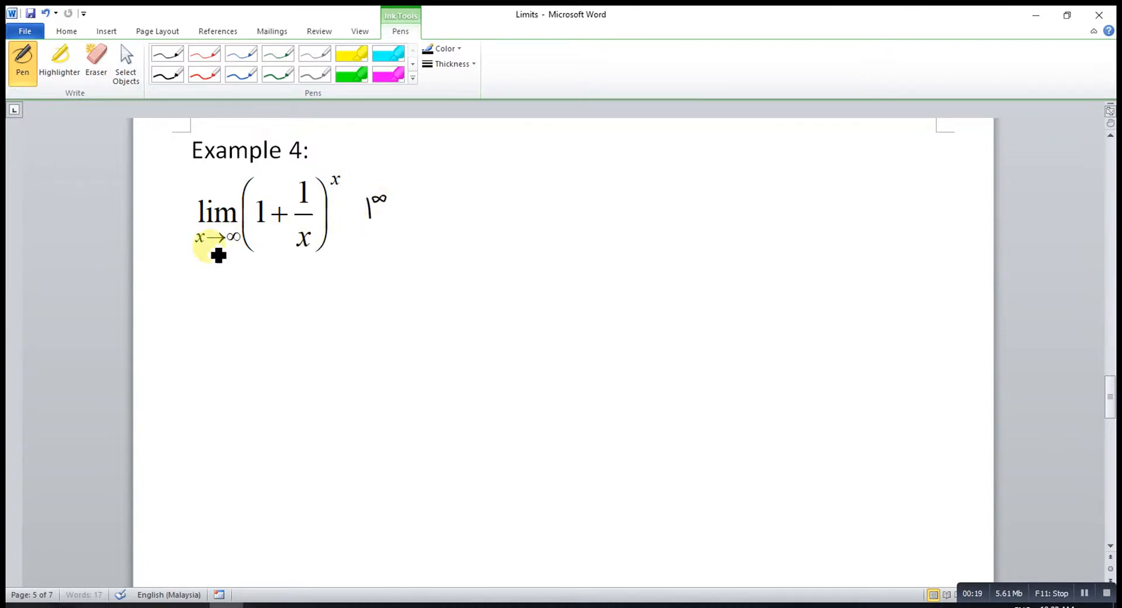
mouse_move(217, 294)
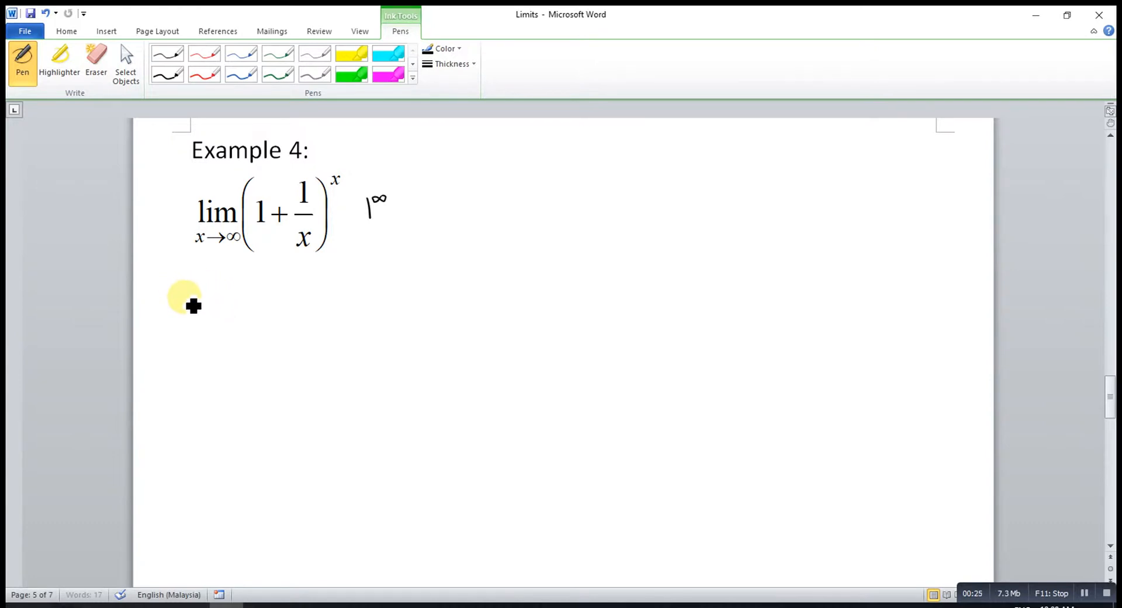
- Ink y=(1+1/x)^x, then lim ln y = lim x ln(1+1/x) below Example 4
drag(189, 297, 229, 308)
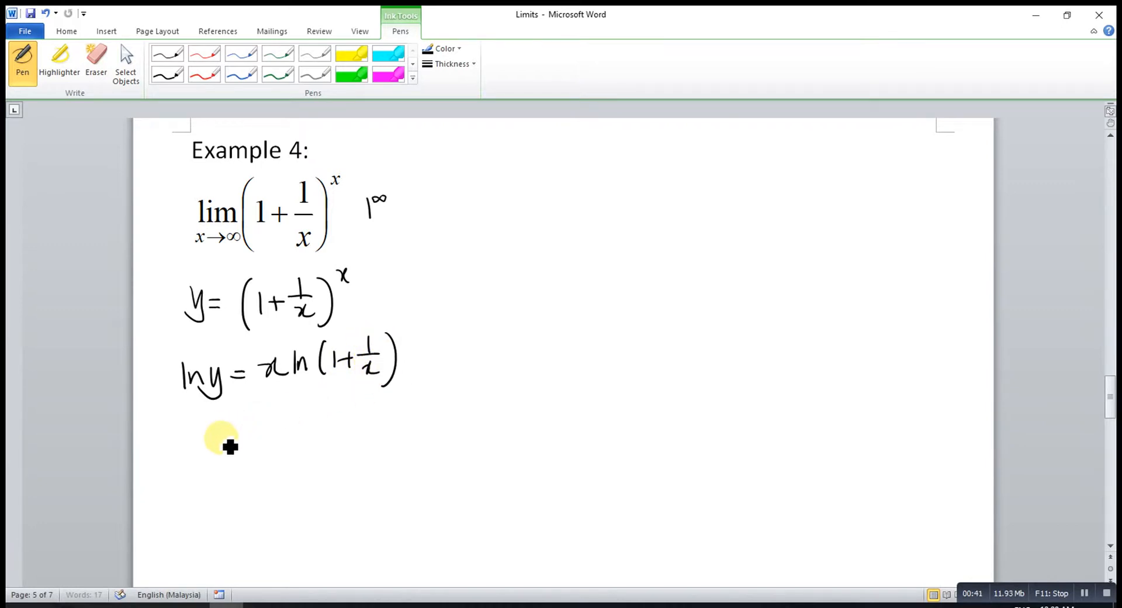
drag(179, 440, 229, 448)
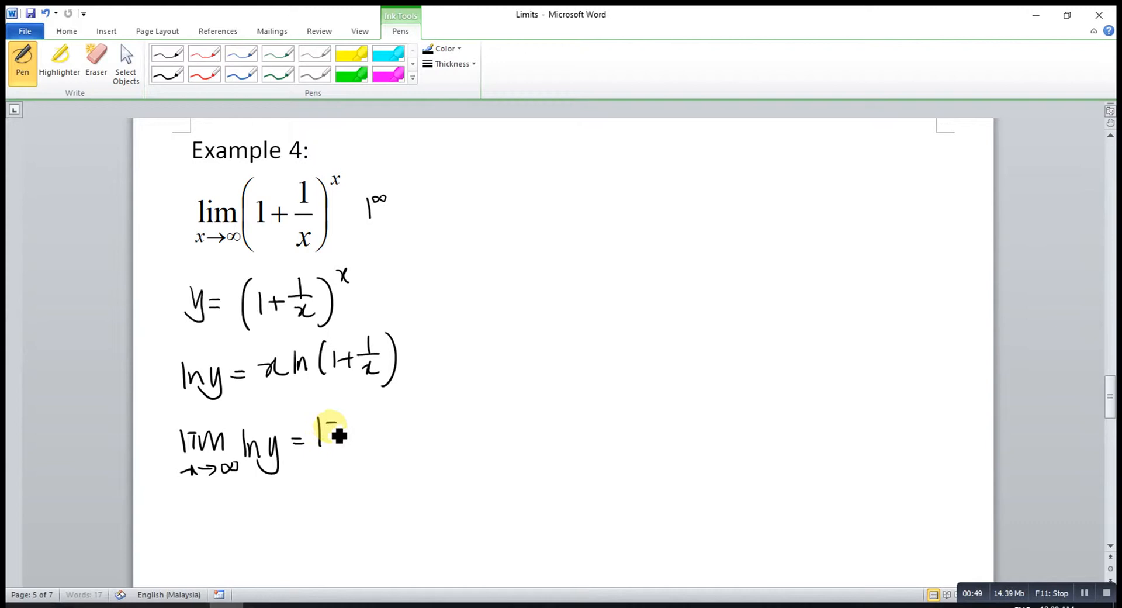
drag(318, 427, 358, 465)
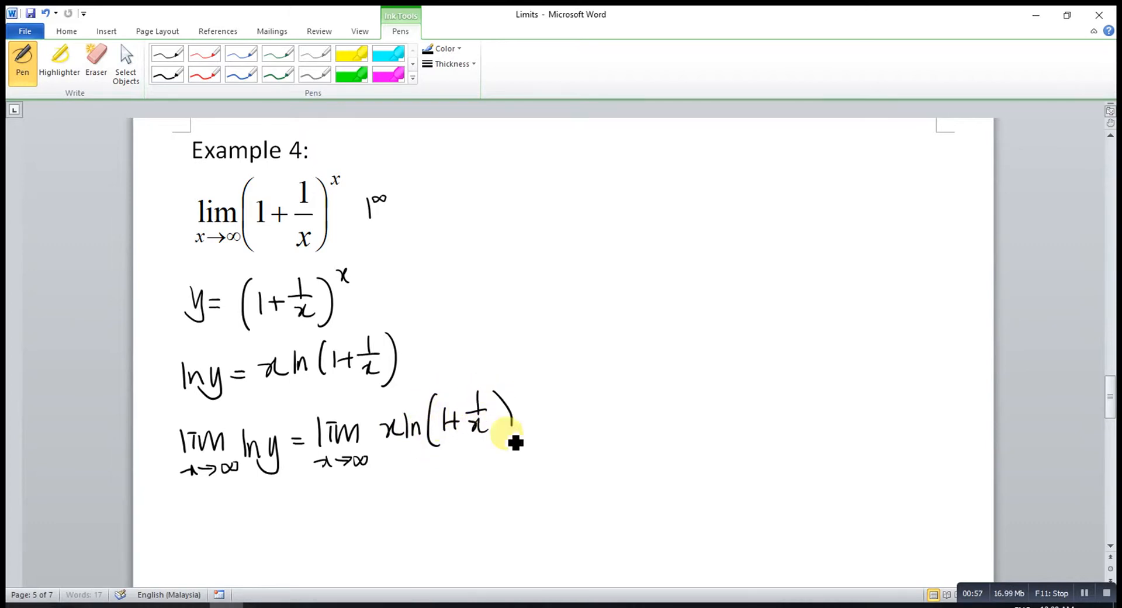
- Mark x as ∞ and ln(1+1/x) as 0 in red, then begin = lim in black
click(204, 73)
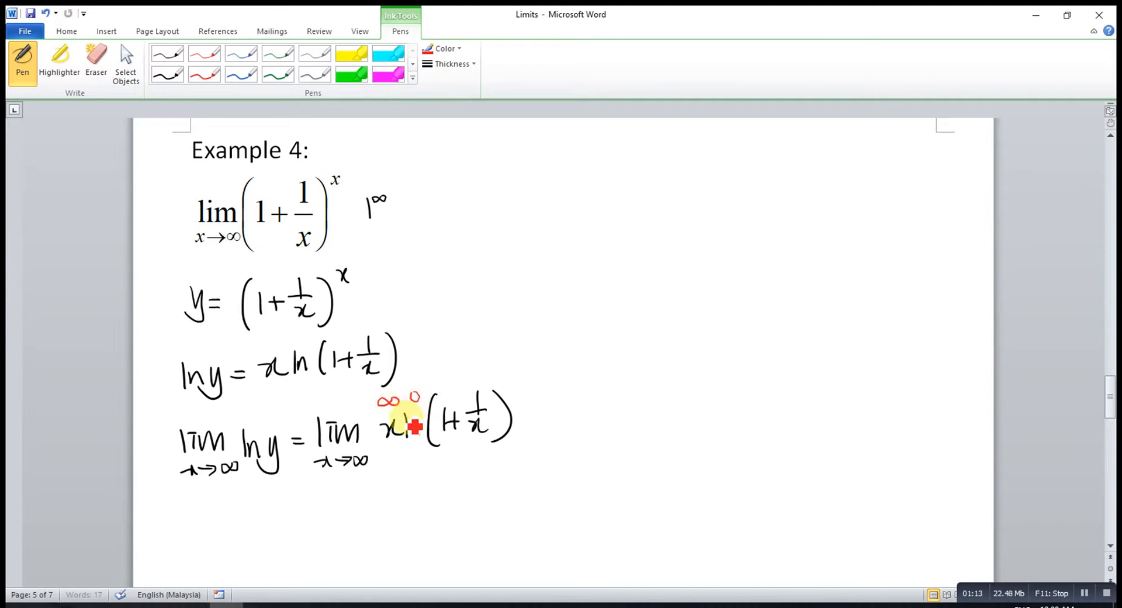
click(168, 74)
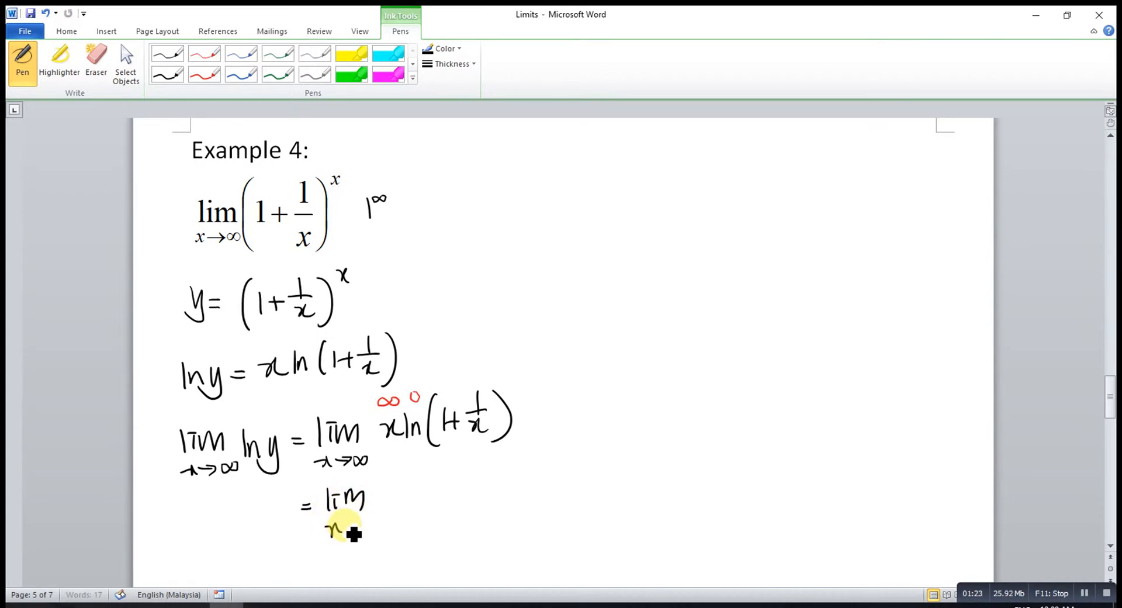
drag(333, 526, 376, 522)
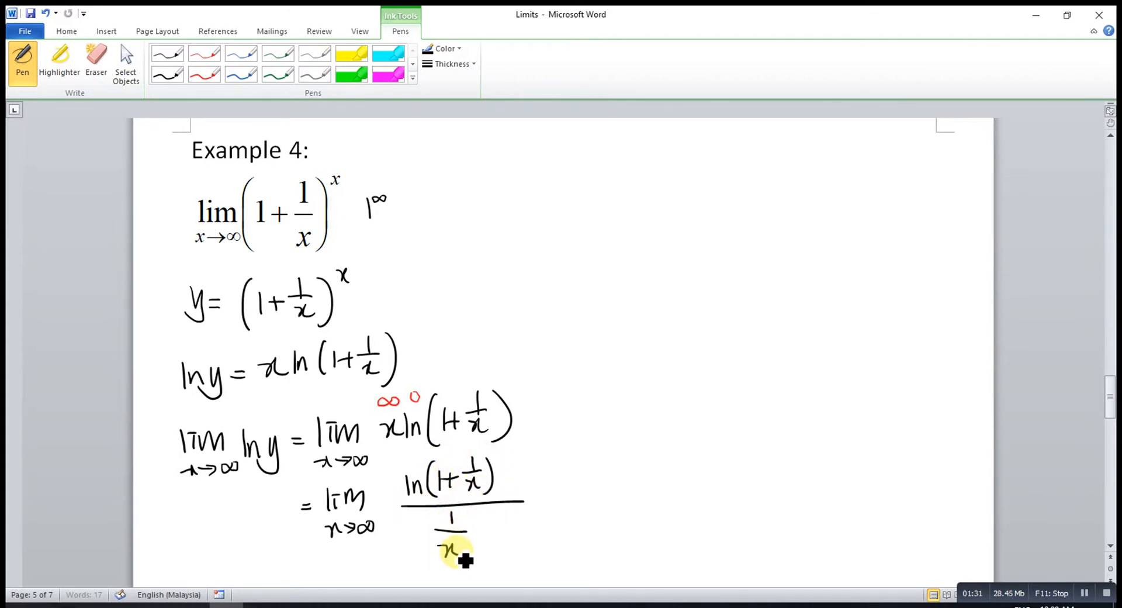
mouse_move(548, 156)
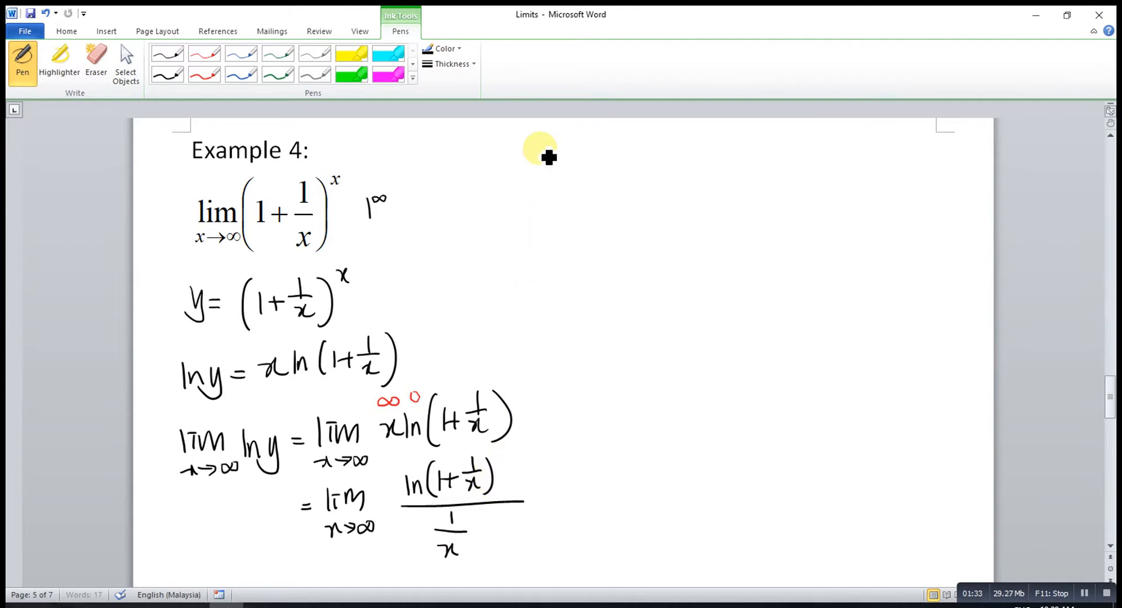
mouse_move(526, 150)
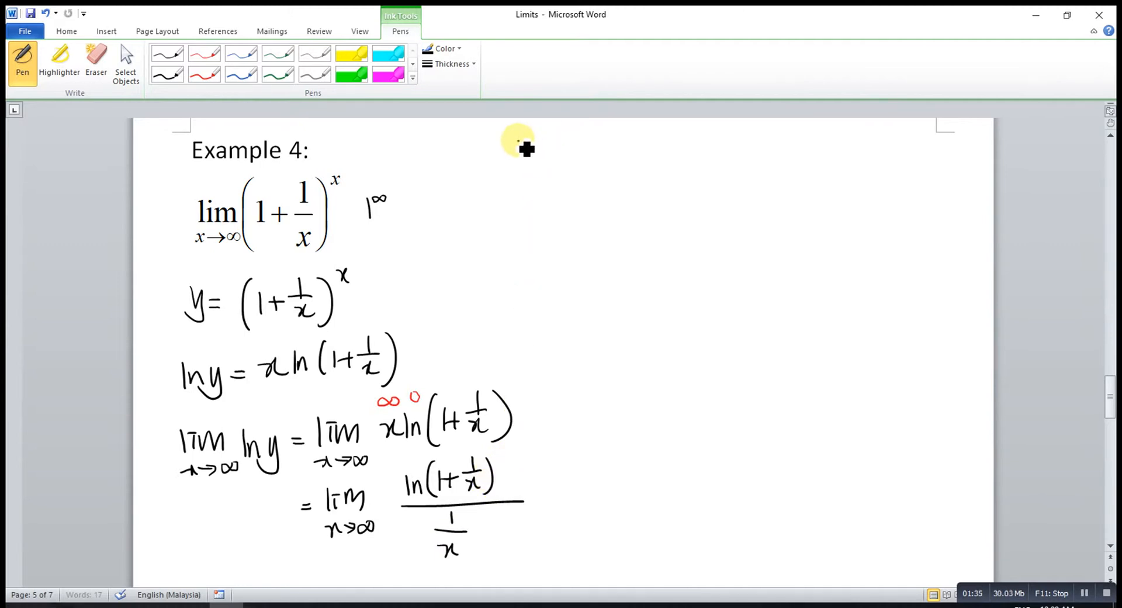
- Write = lim x→∞ of 1/(1+1/x)·(−1/x²) over a fraction bar at top right
drag(515, 150, 569, 150)
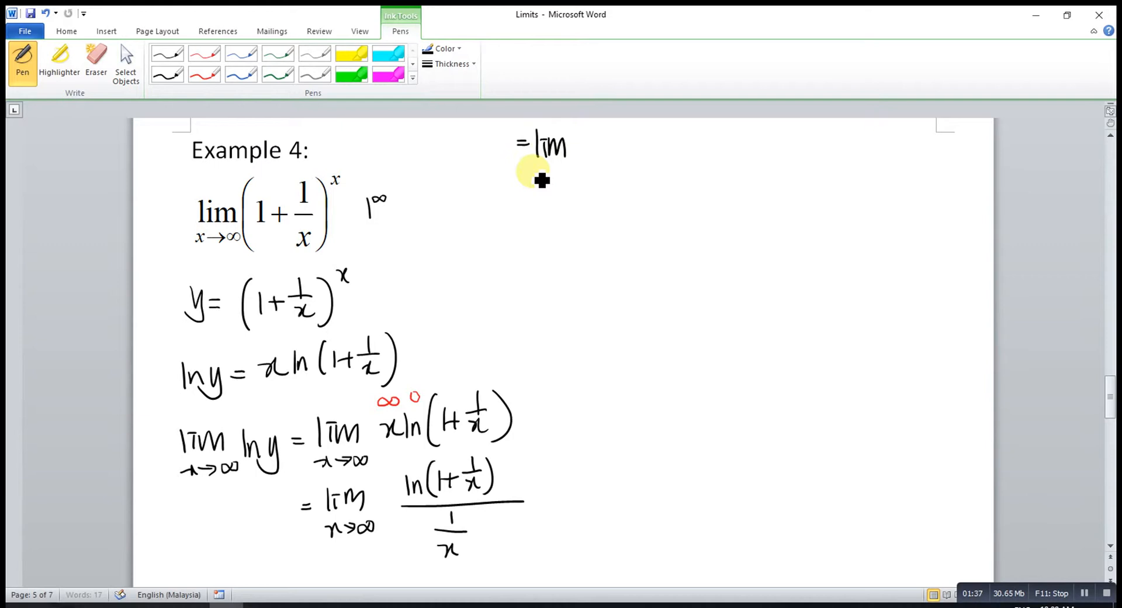
drag(534, 176, 573, 175)
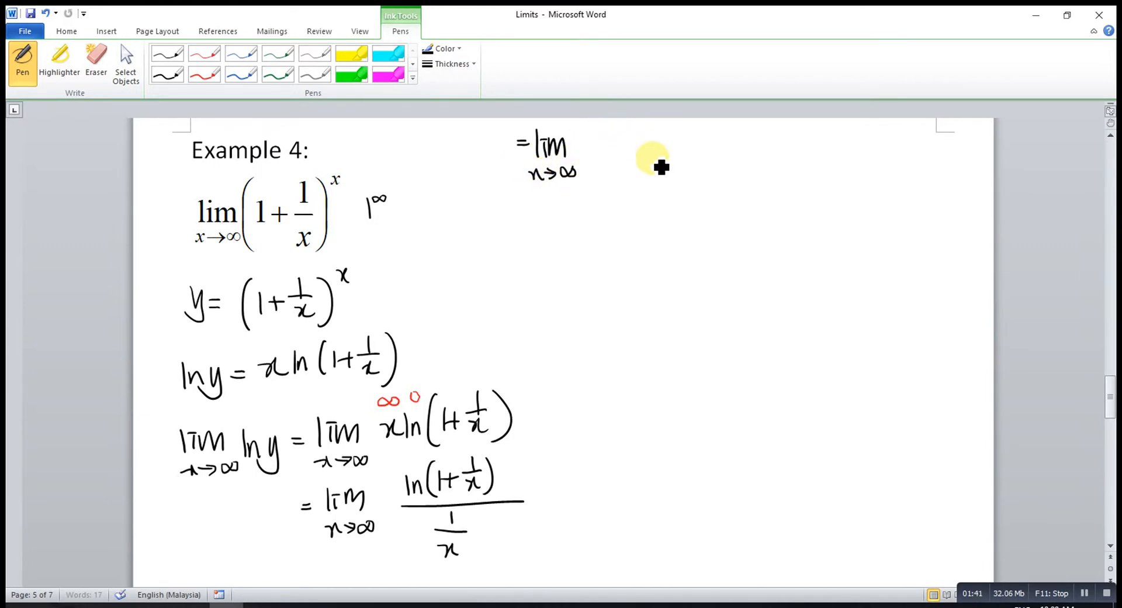
mouse_move(633, 139)
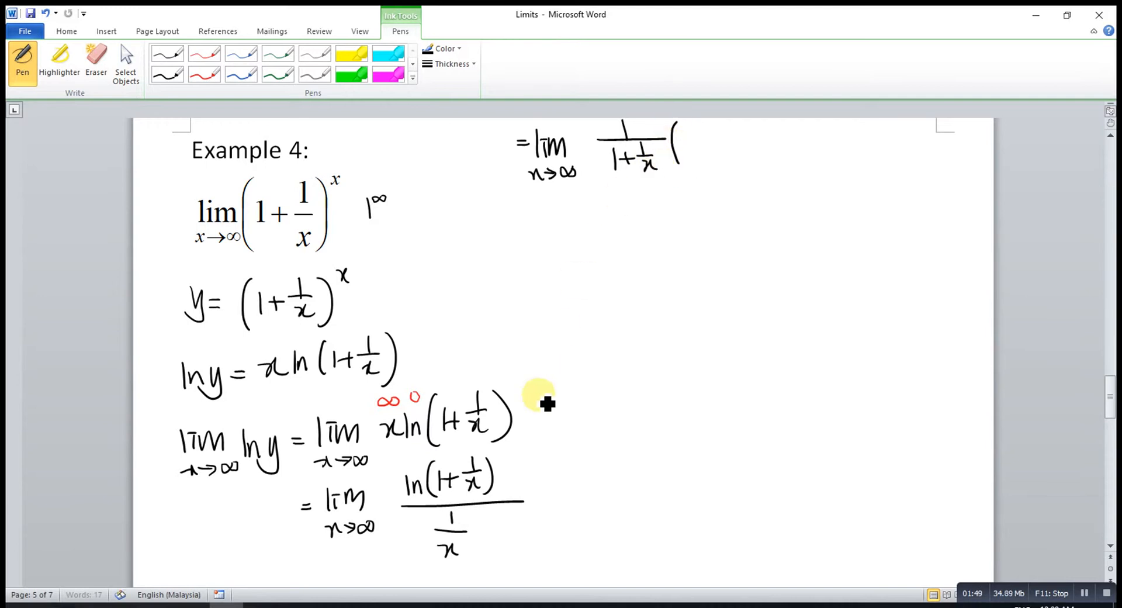
mouse_move(698, 151)
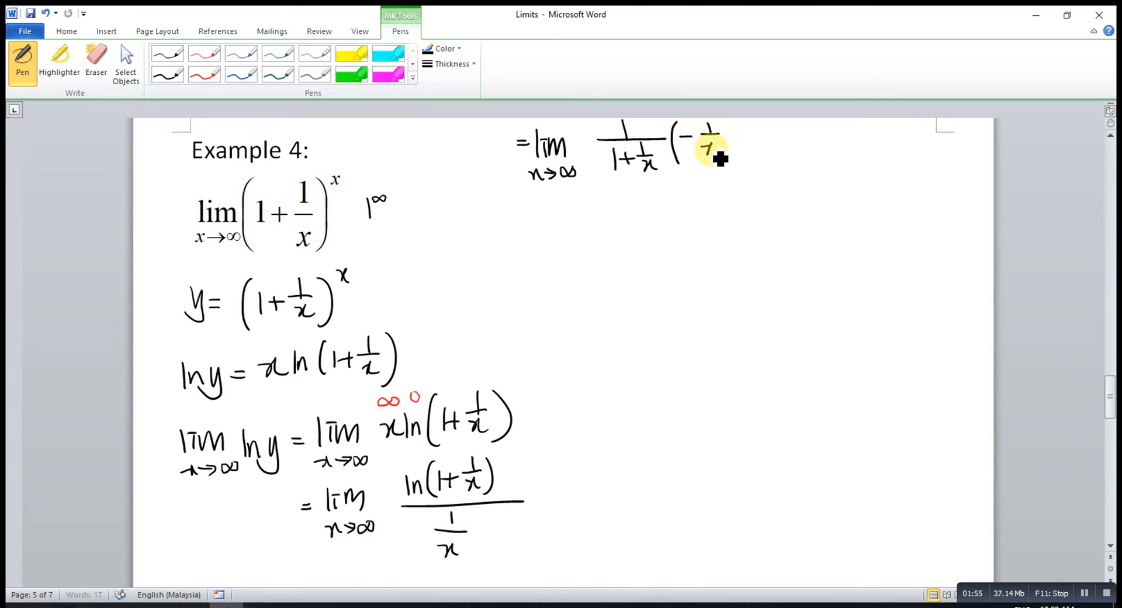
drag(709, 146, 733, 150)
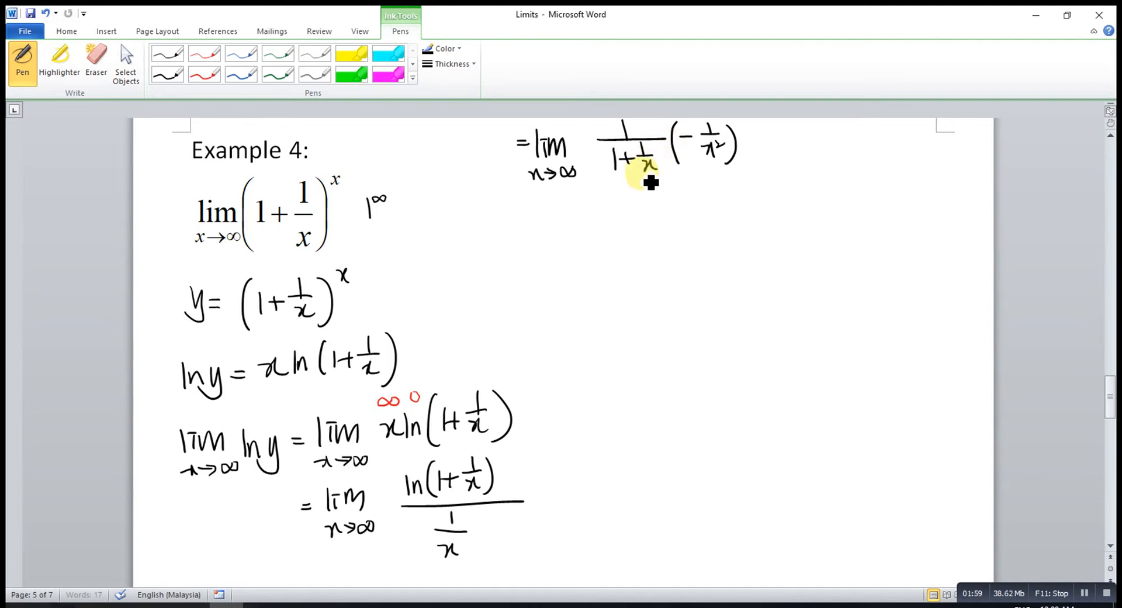
drag(594, 177, 658, 176)
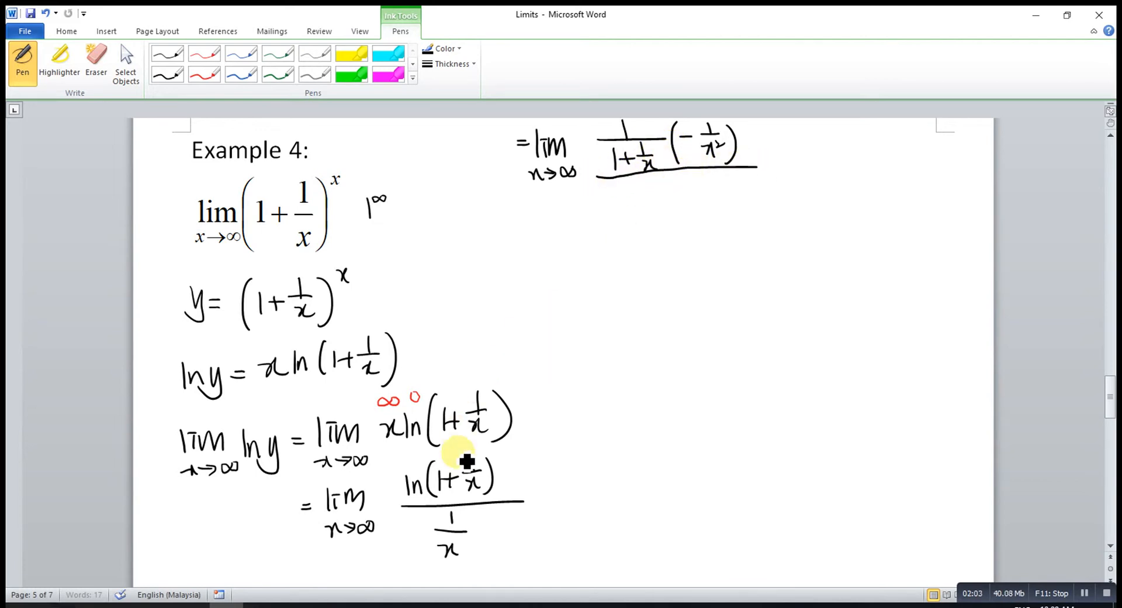
mouse_move(655, 188)
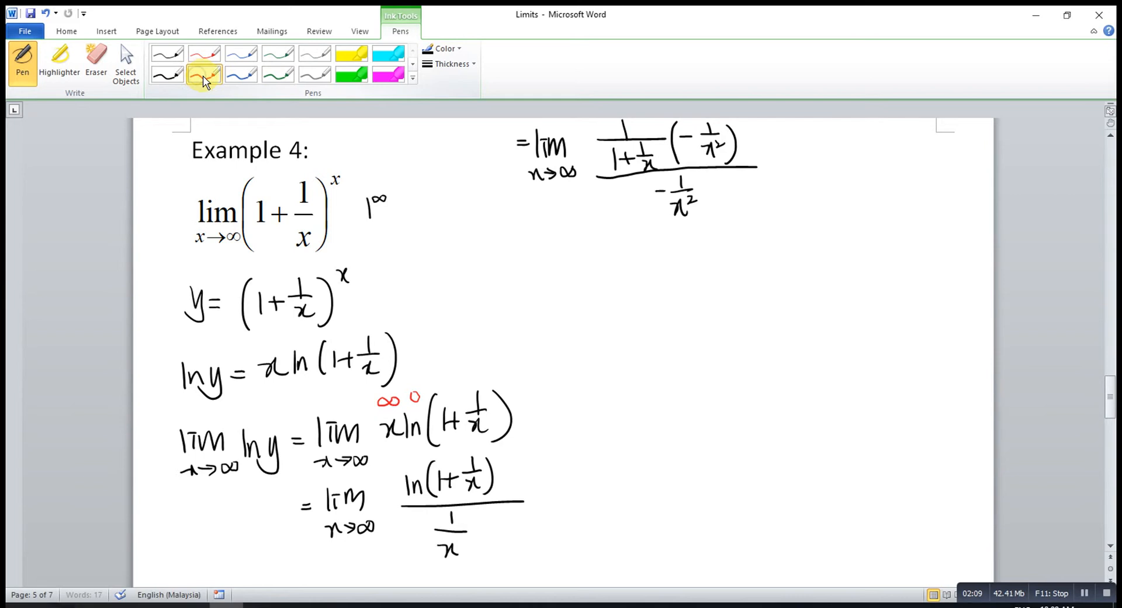
mouse_move(727, 129)
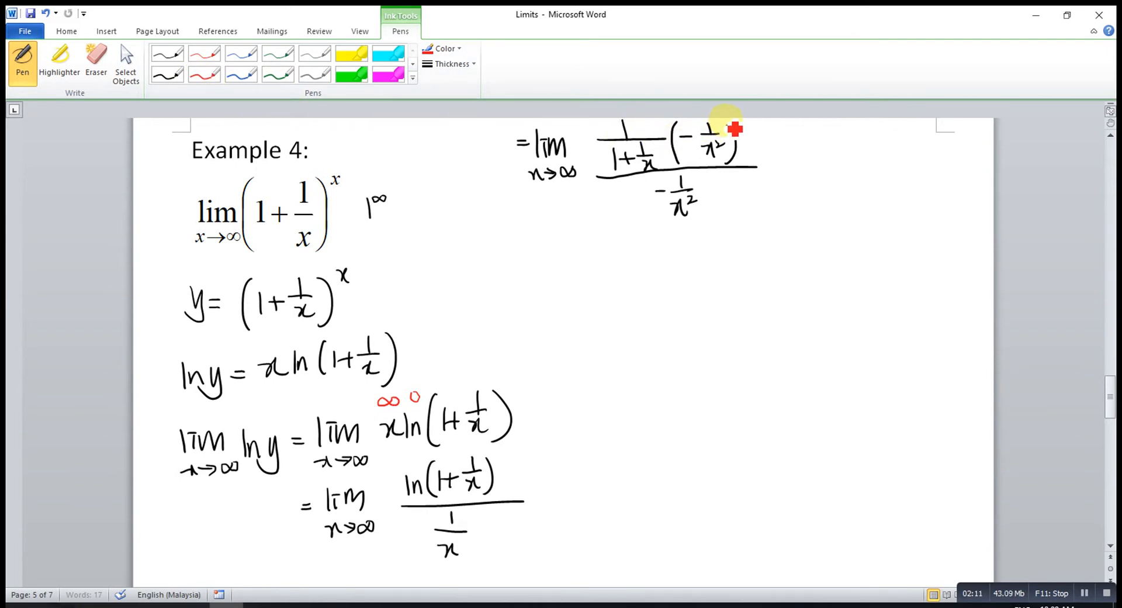
- Strike through both −1/x² factors in red and start the = lim 1/(1+1/x) line
drag(730, 129, 652, 229)
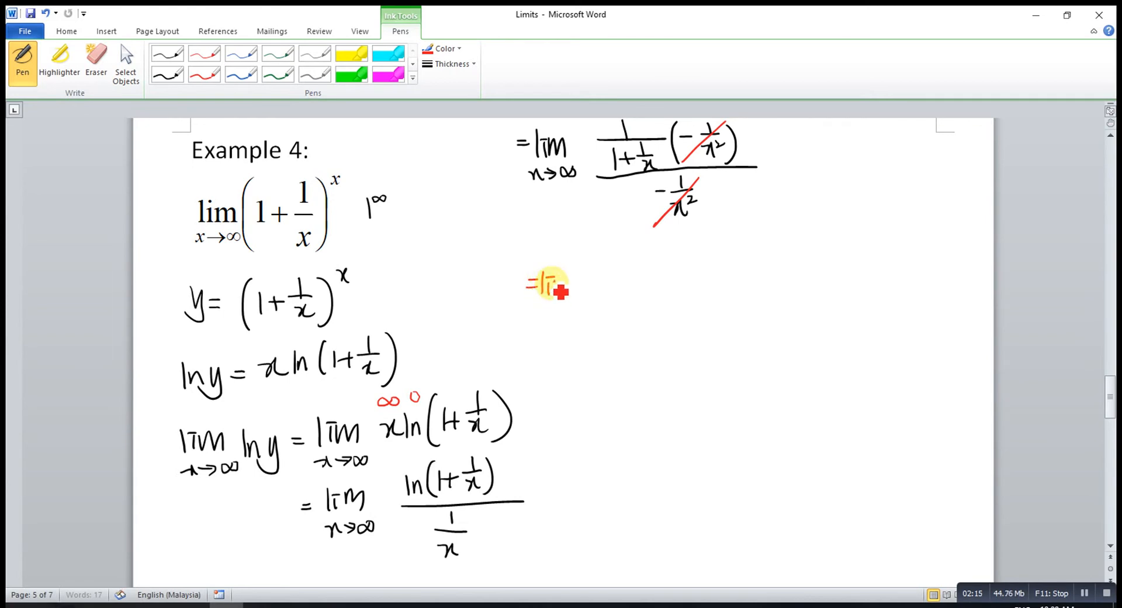
drag(544, 283, 566, 311)
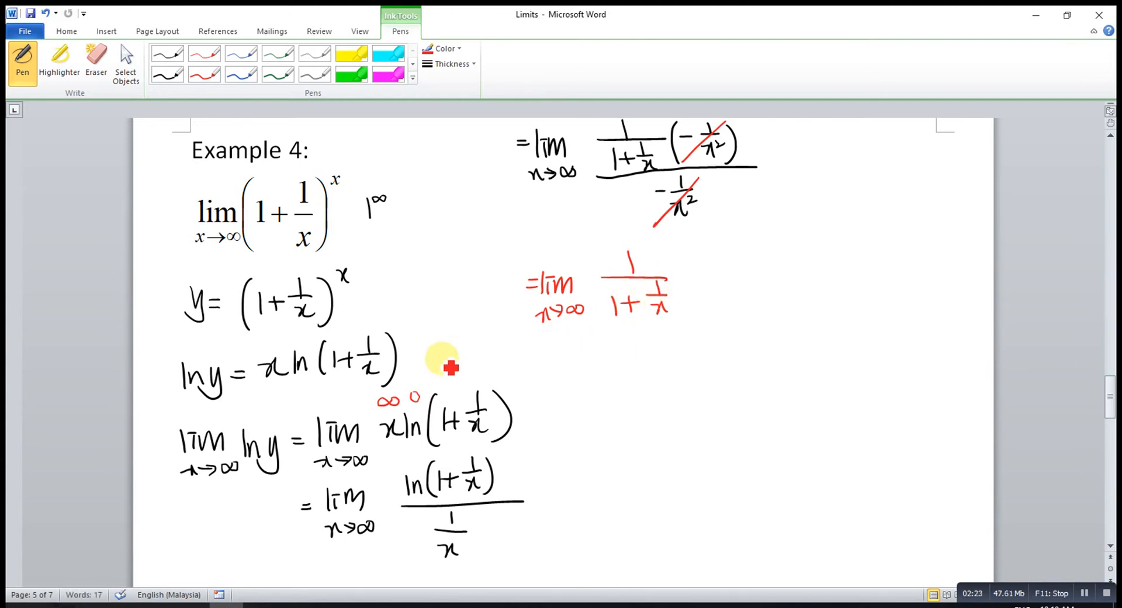
mouse_move(602, 320)
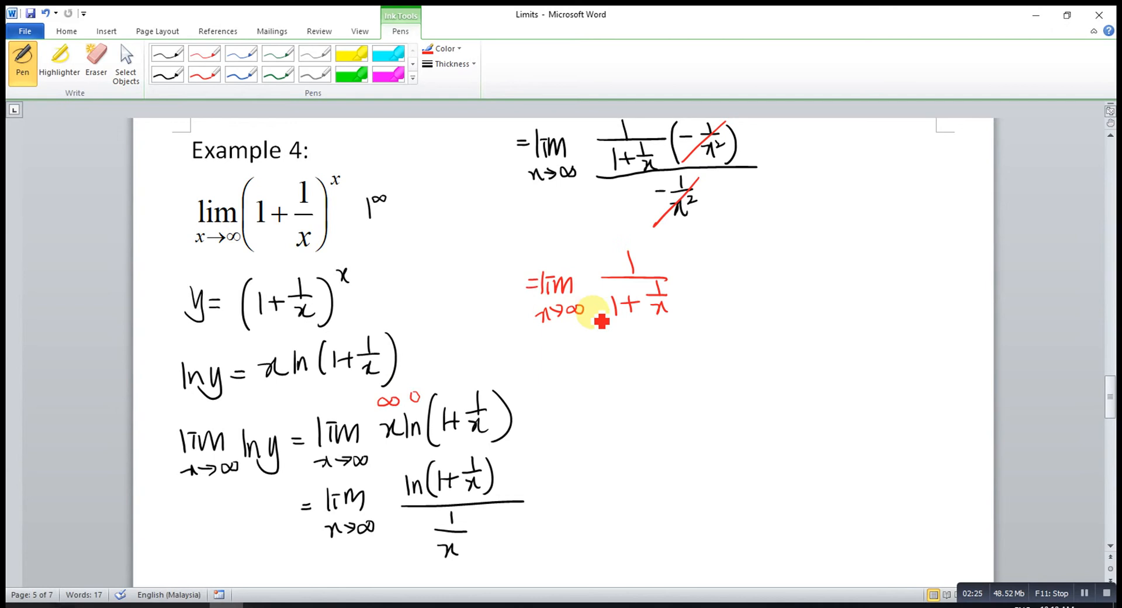
mouse_move(666, 321)
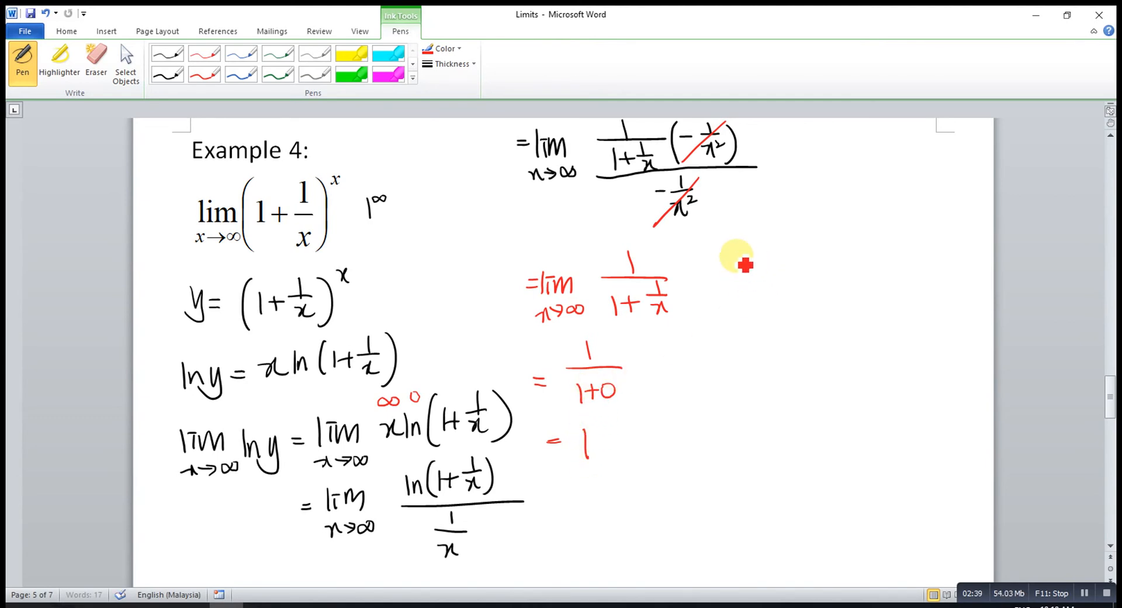
mouse_move(294, 248)
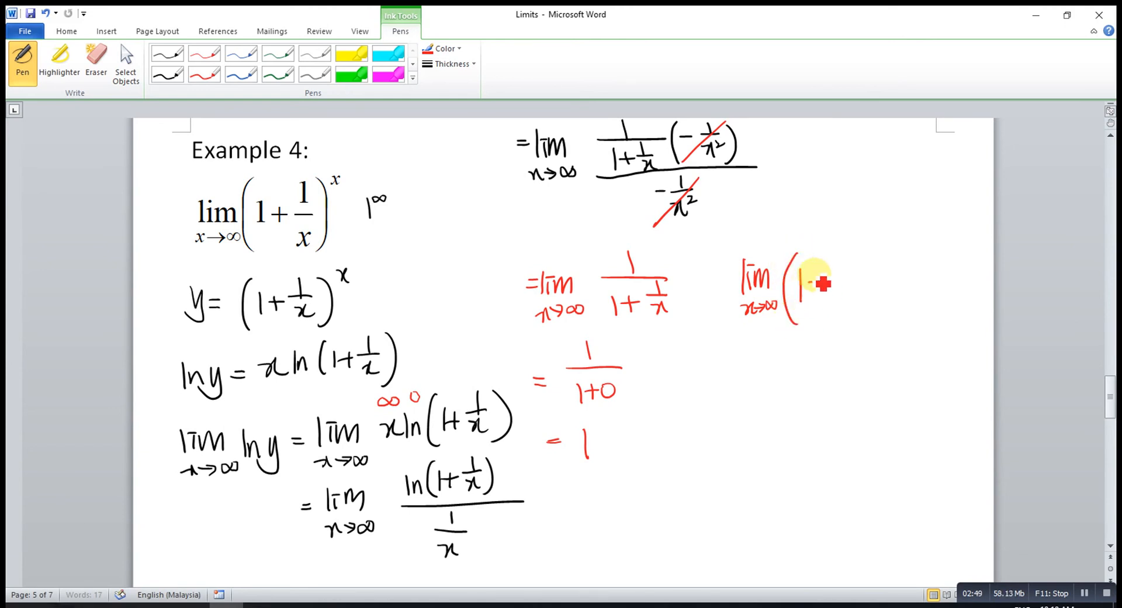
- Write lim (1+1/x) in red ink to the right of the result
drag(806, 283, 870, 283)
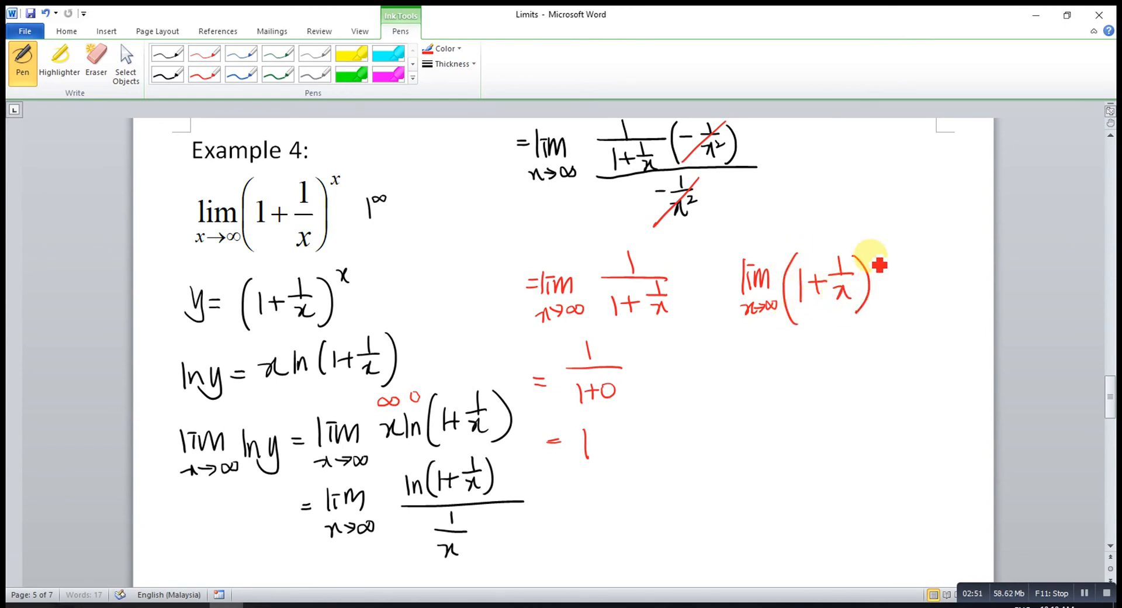